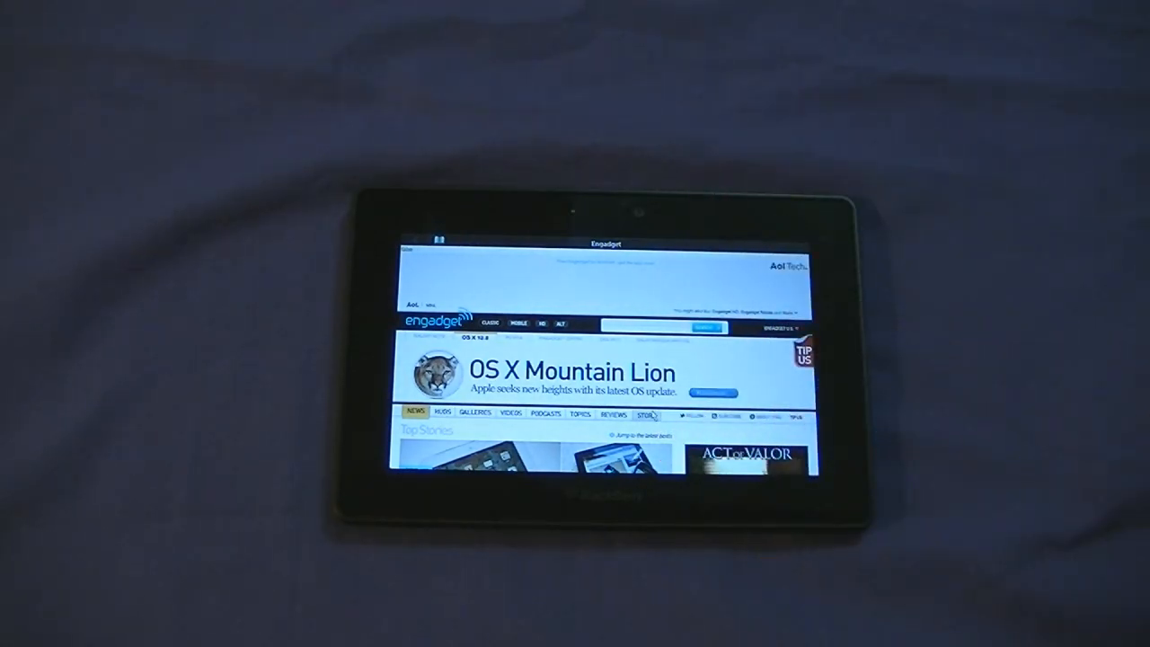
{"action": "scroll", "scroll_direction": "down", "scroll_amount": 3}
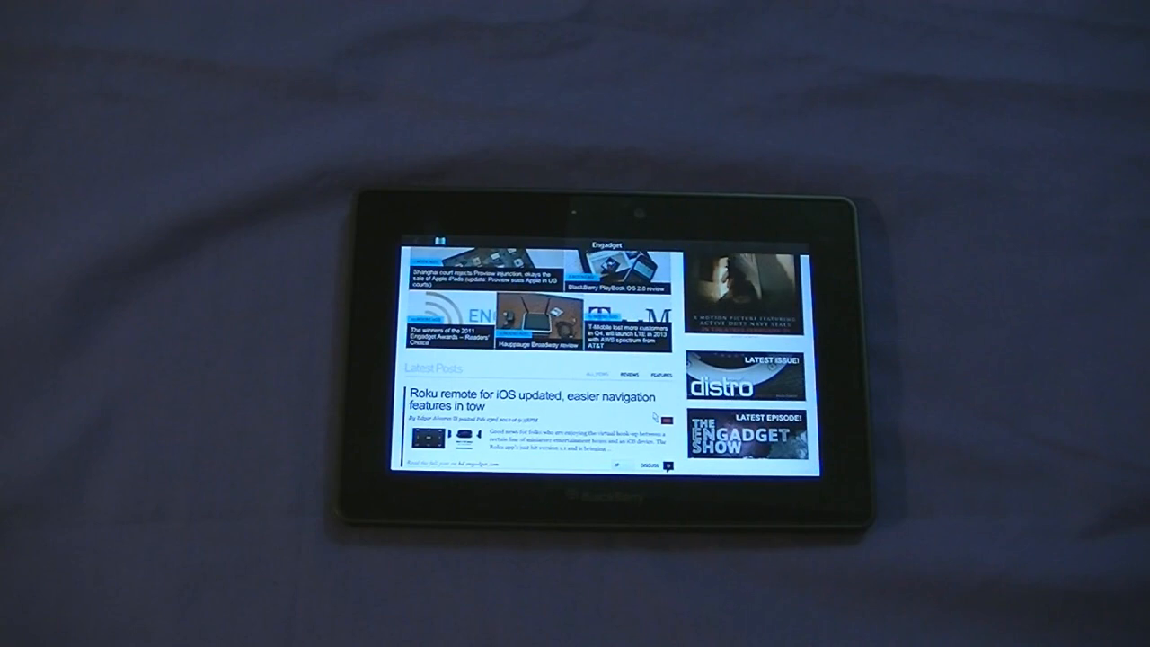